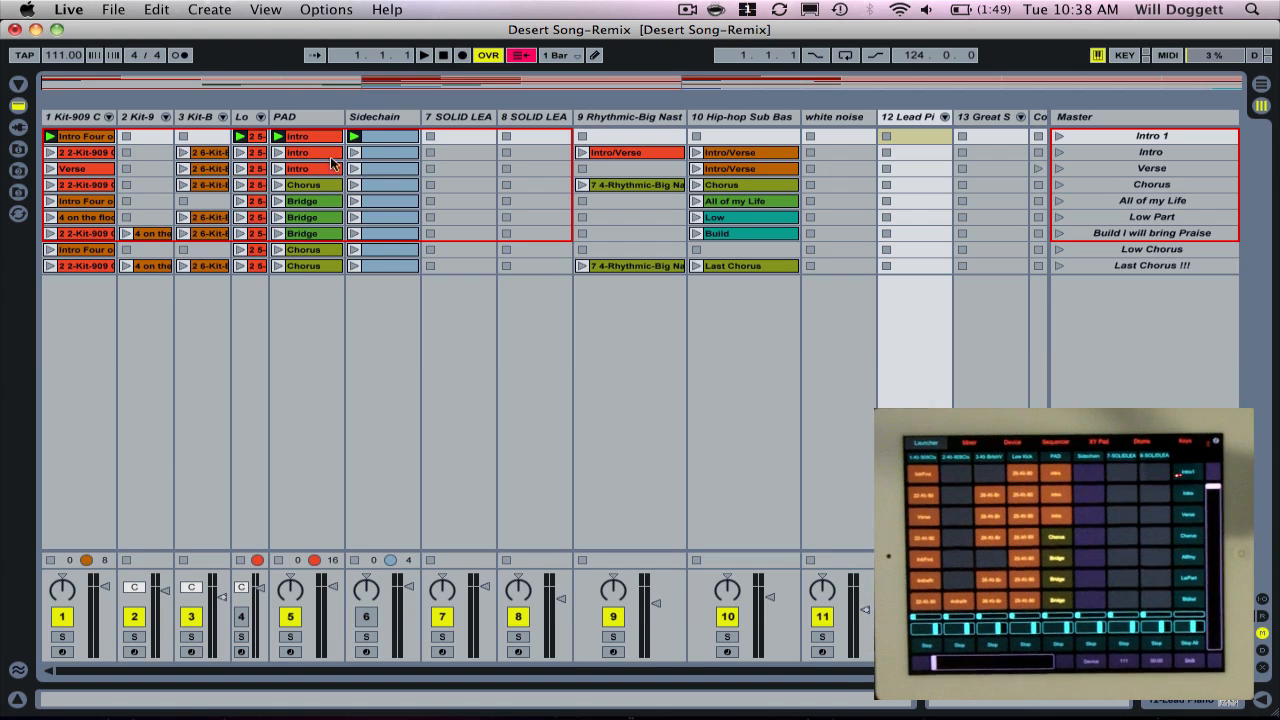
- Focus the Kit-9 then Kit-8 track and step the scene focus down toward All of my Life
{"action": "left_click", "coordinate": [140, 116]}
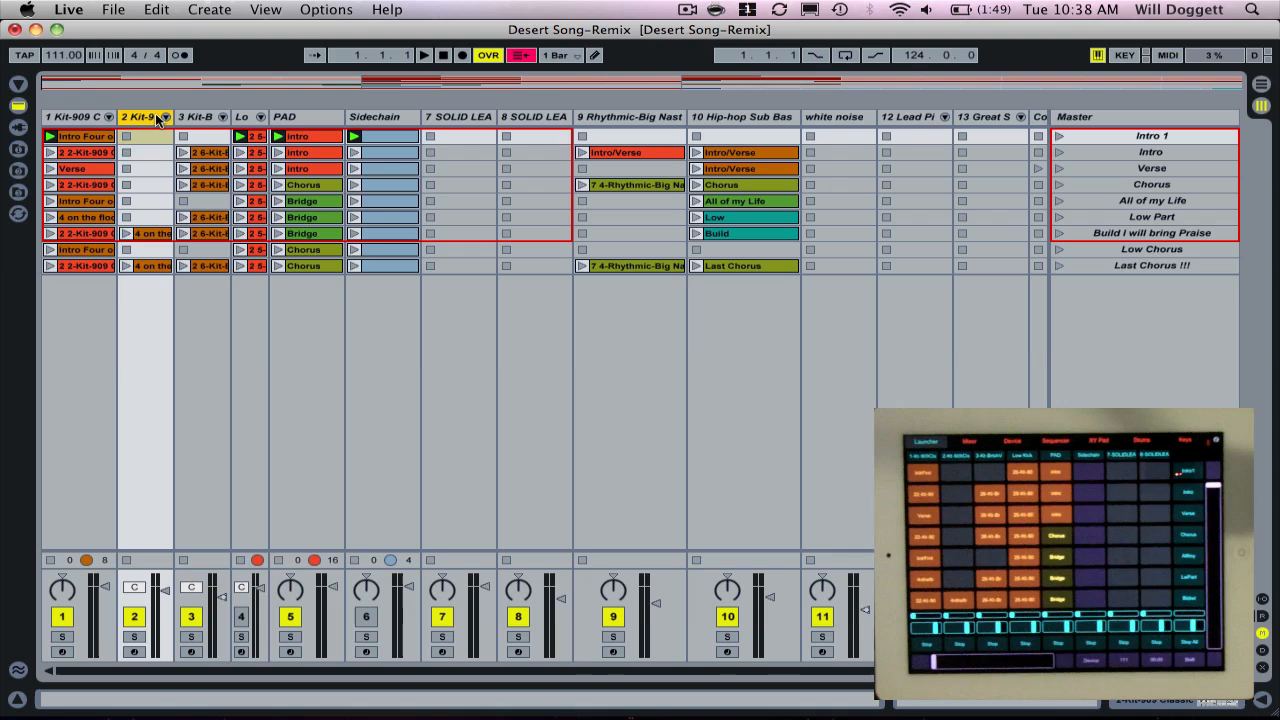
{"action": "left_click", "coordinate": [196, 116]}
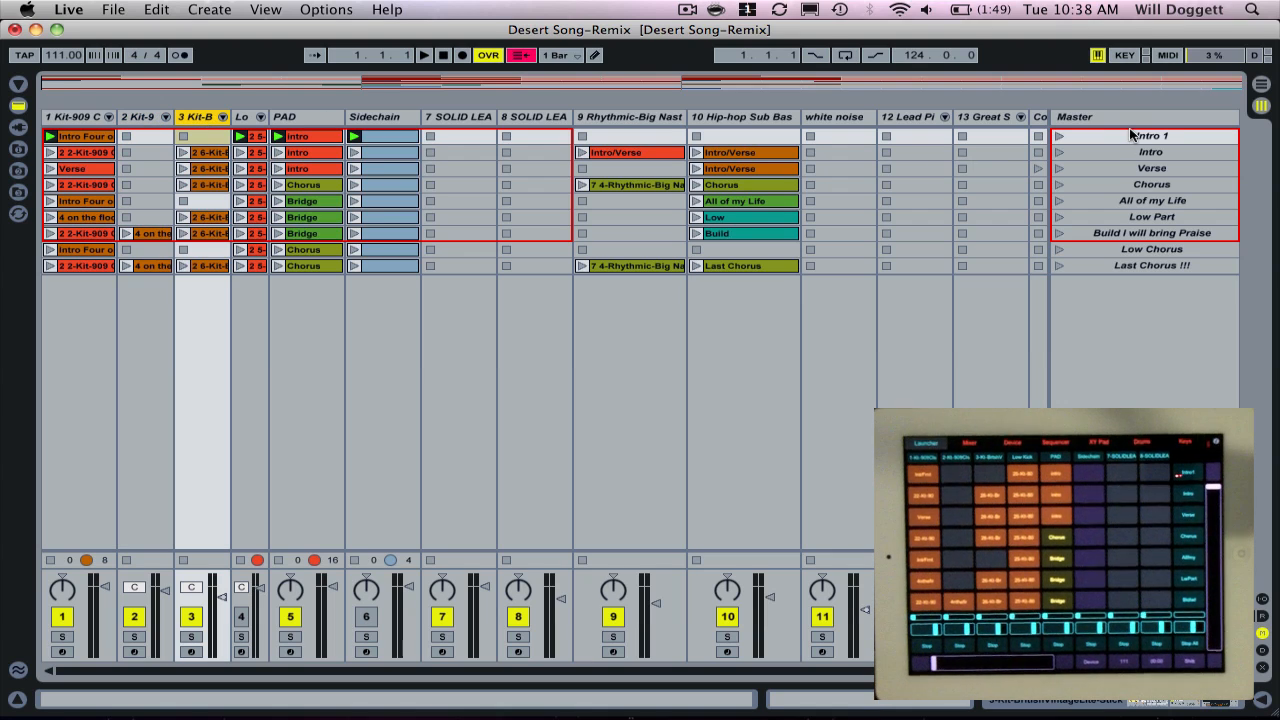
{"action": "left_click", "coordinate": [1152, 152]}
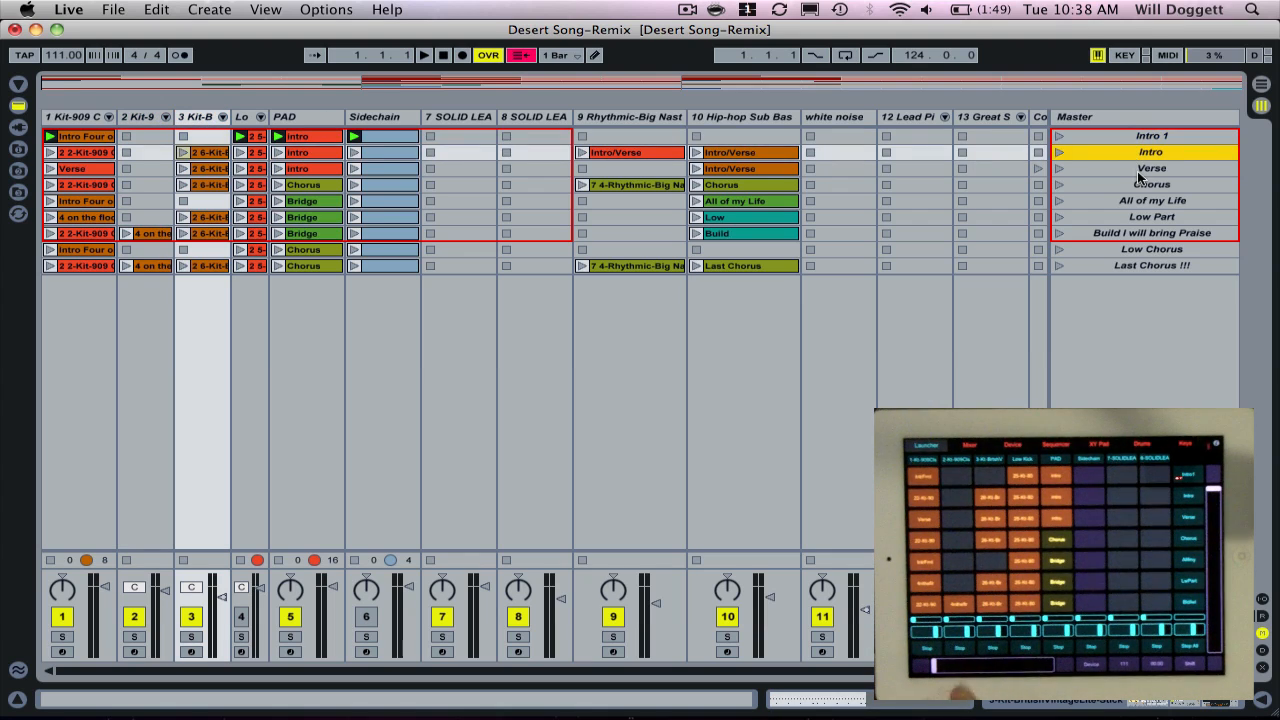
{"action": "left_click", "coordinate": [1150, 168]}
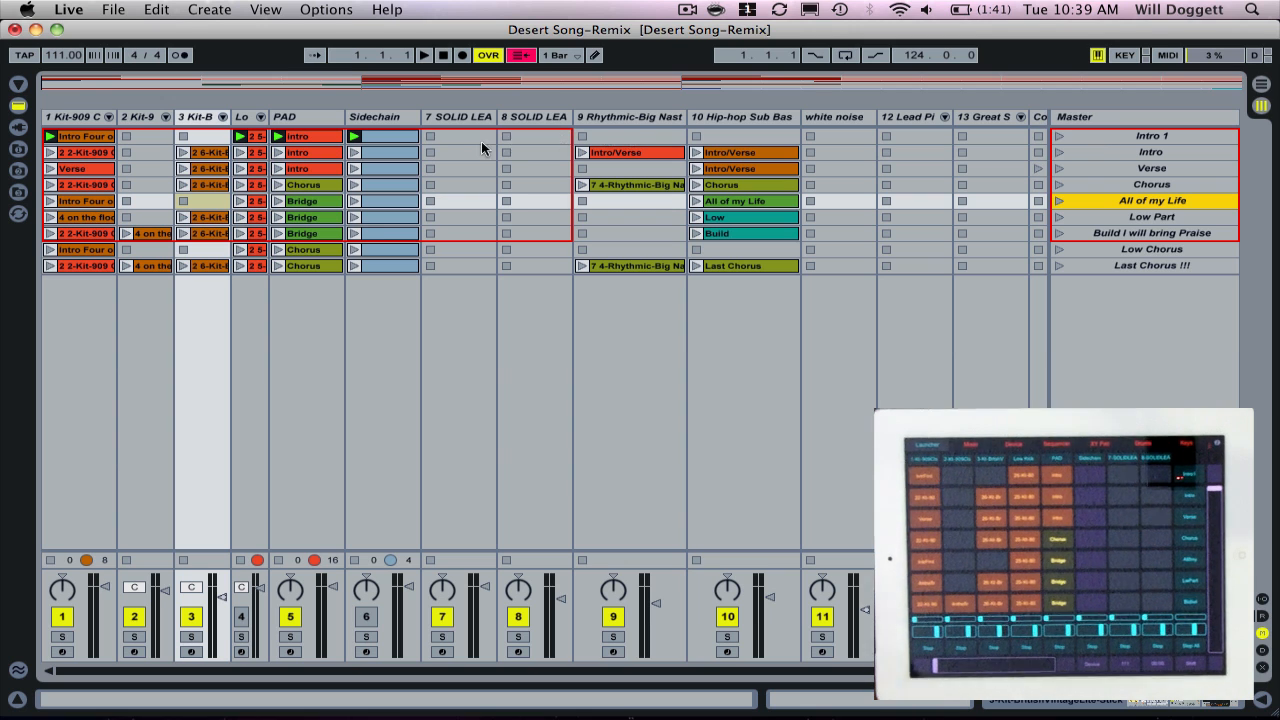
- Start playback from the Intro 1 scene with the PAD track sounding
{"action": "scroll", "scroll_direction": "right", "scroll_amount": 3}
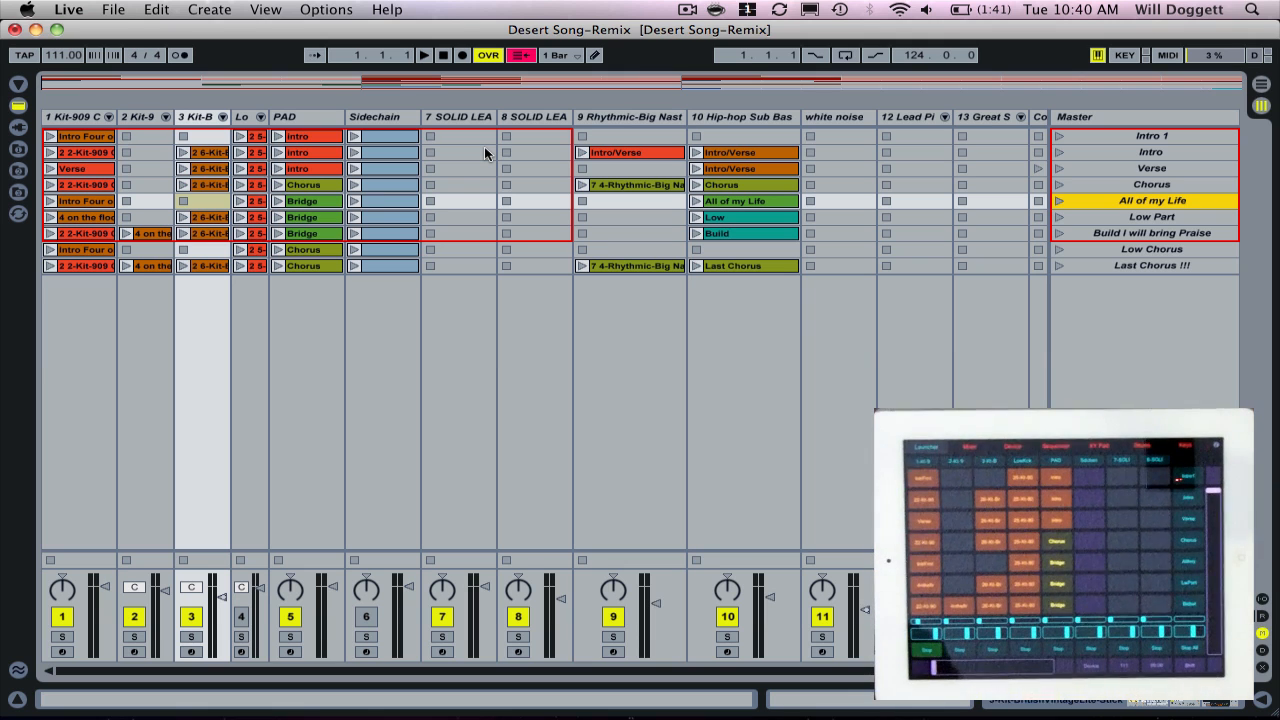
{"action": "left_click", "coordinate": [424, 56]}
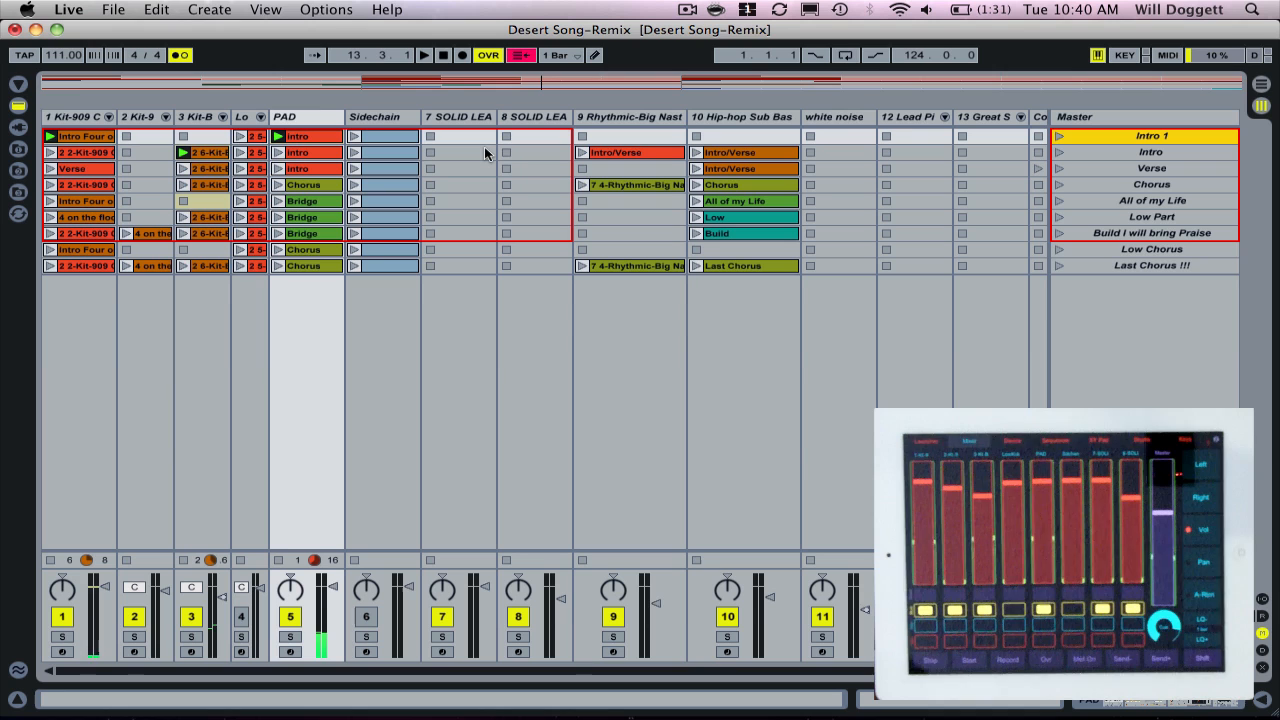
- Raise the tempo to about 122 BPM and launch the Sidechain and Rhythmic intro clips
{"action": "left_click", "coordinate": [424, 56]}
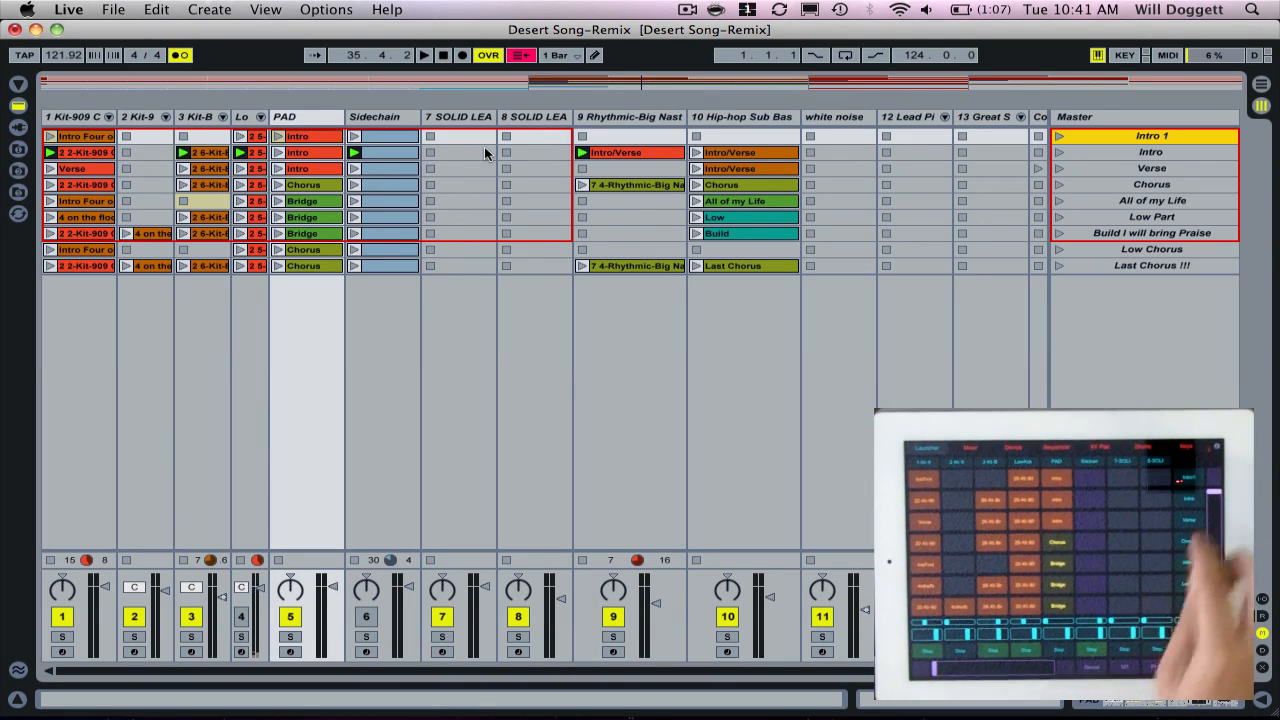
- Step playback through the Verse and Chorus scenes down to All of my Life near 112 BPM
{"action": "left_click", "coordinate": [422, 56]}
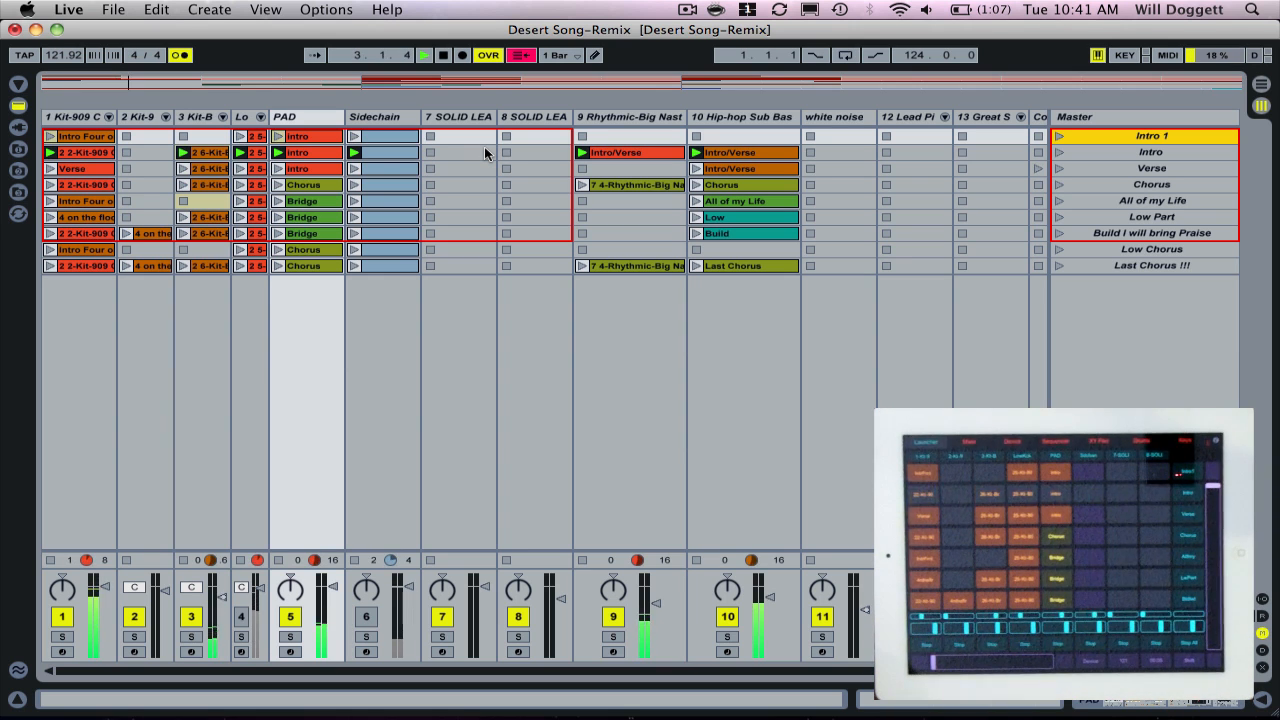
{"action": "left_click", "coordinate": [1152, 168]}
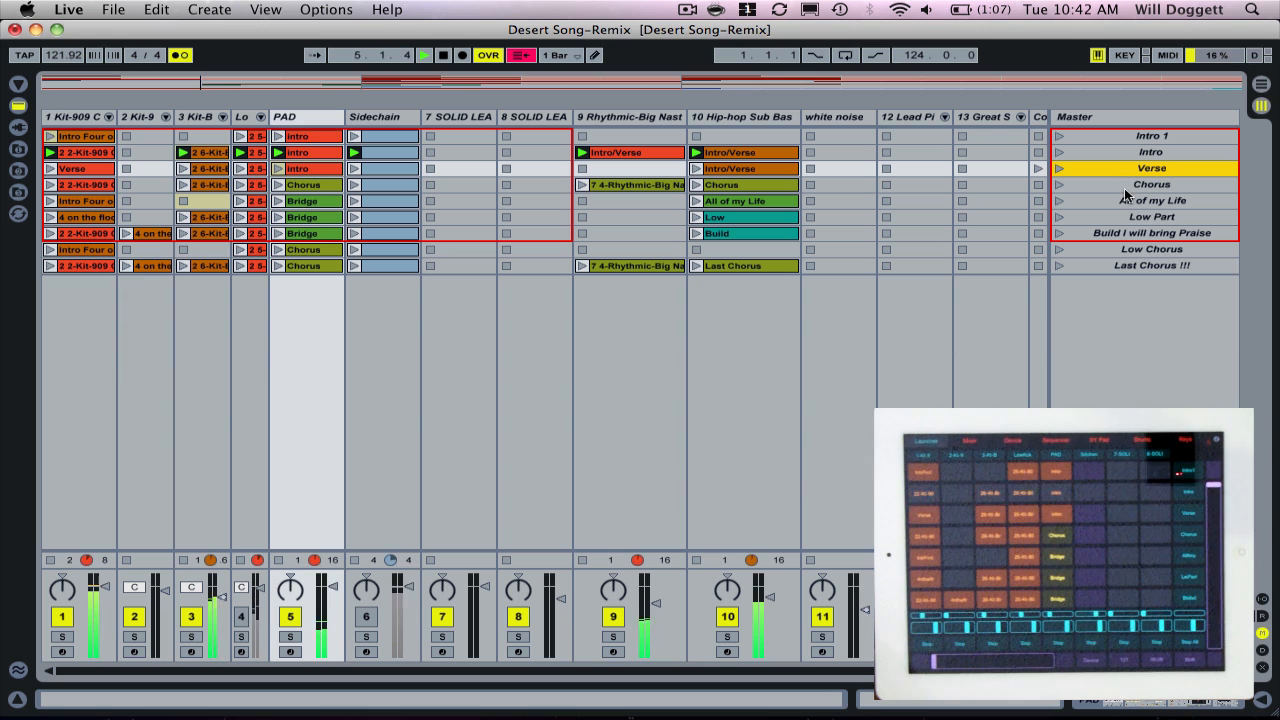
{"action": "left_click", "coordinate": [1152, 184]}
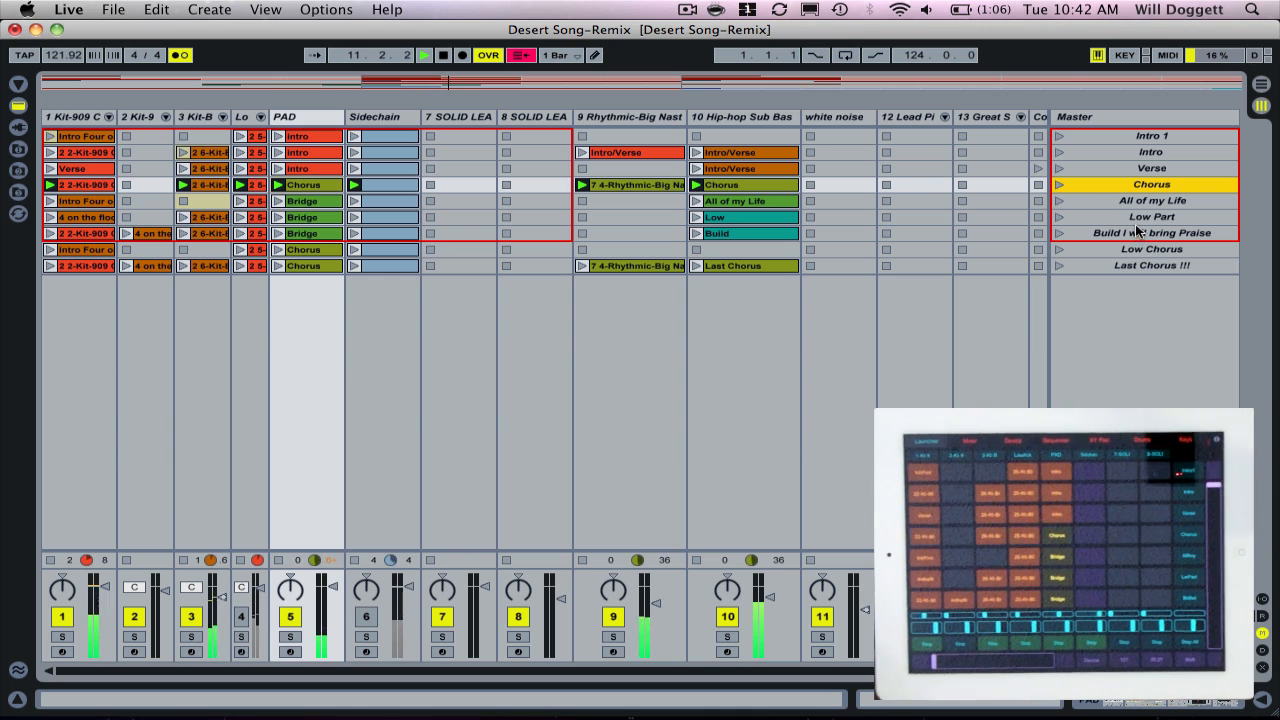
{"action": "left_click", "coordinate": [1152, 200]}
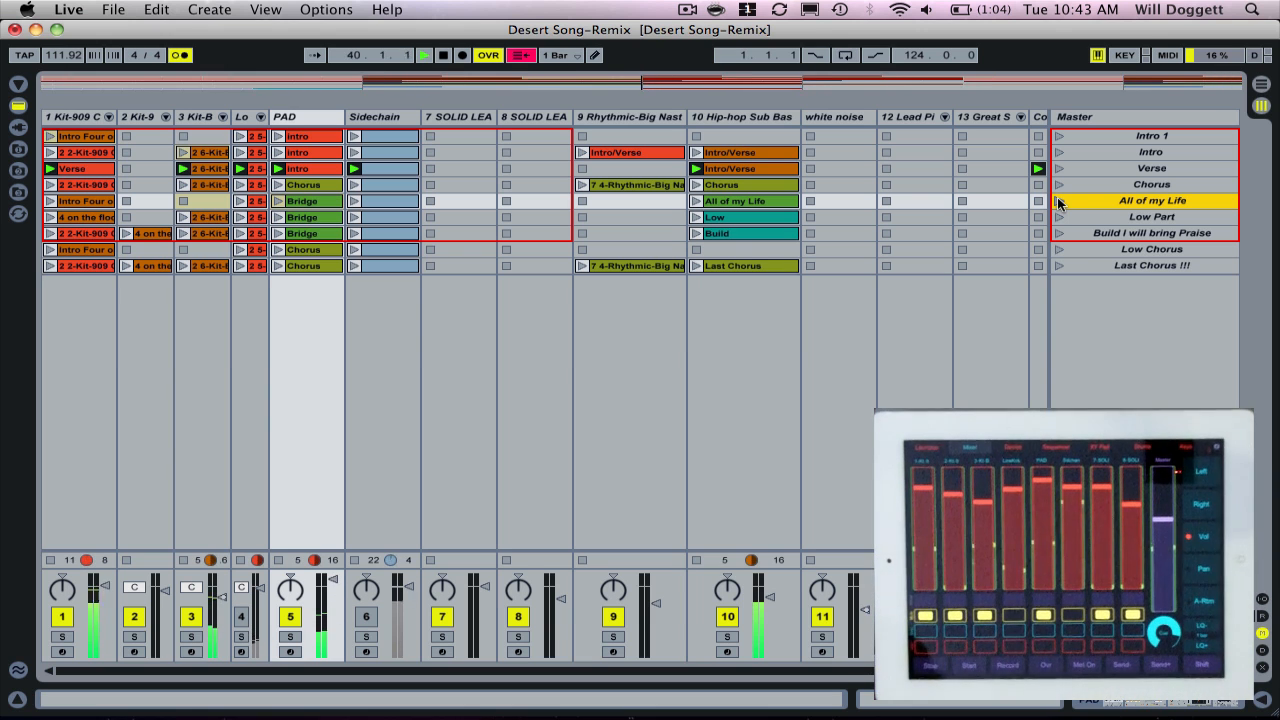
- Launch the All of my Life scene from the Master column
{"action": "left_click", "coordinate": [424, 56]}
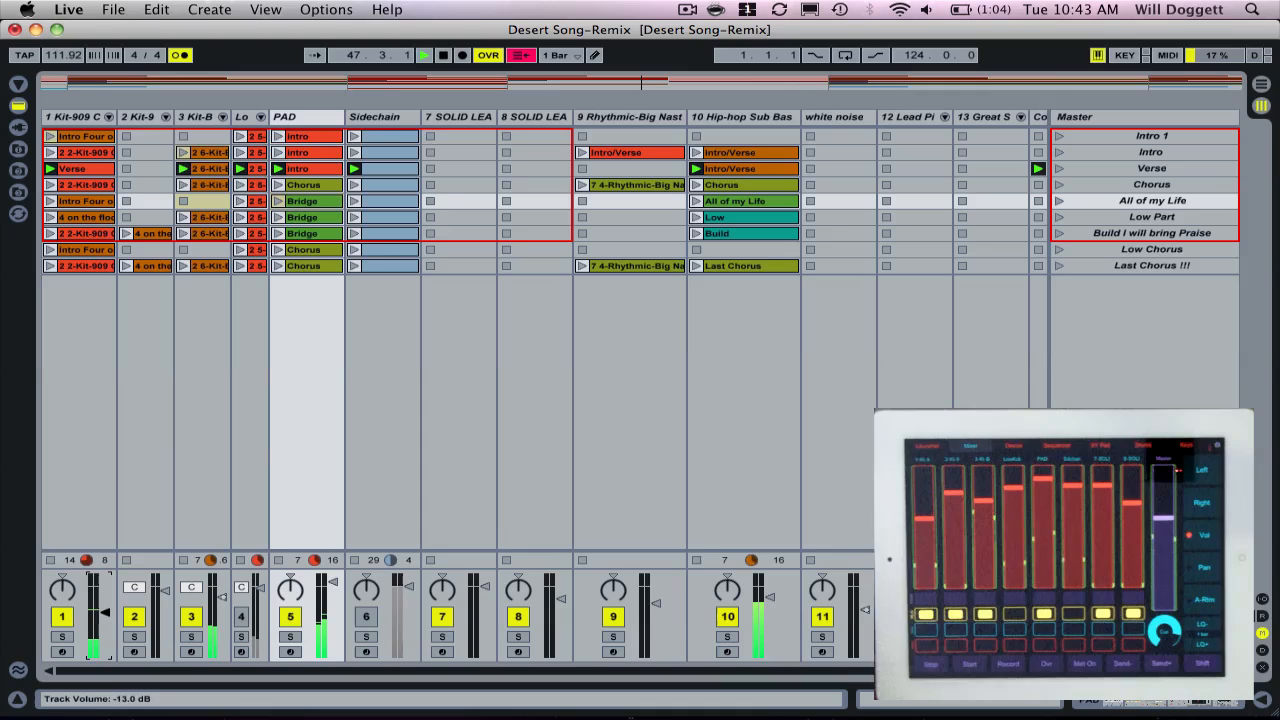
- Lower the track's volume fader to -13.0 dB with the iPad faders following
{"action": "left_click_drag", "start_coordinate": [96, 640], "coordinate": [96, 616]}
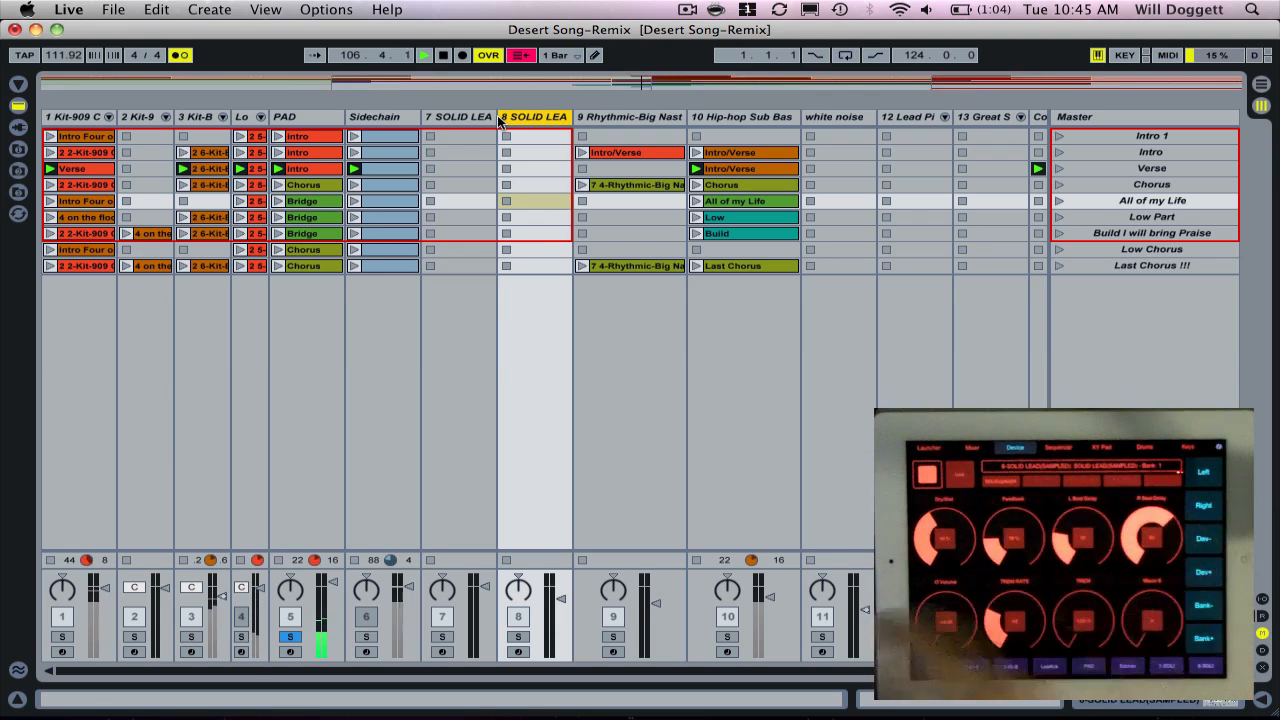
- Focus the Kit-B drum track, then the PAD track, so the iPad follows each
{"action": "left_click", "coordinate": [304, 116]}
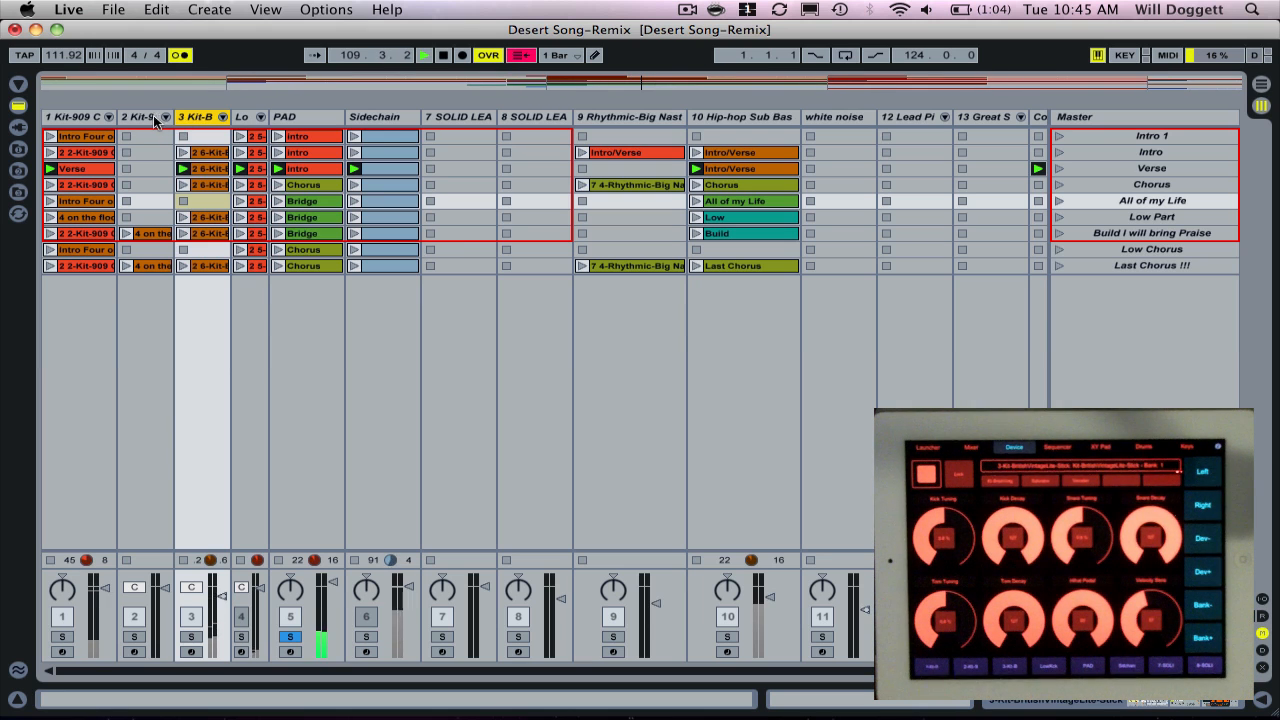
{"action": "left_click", "coordinate": [304, 116]}
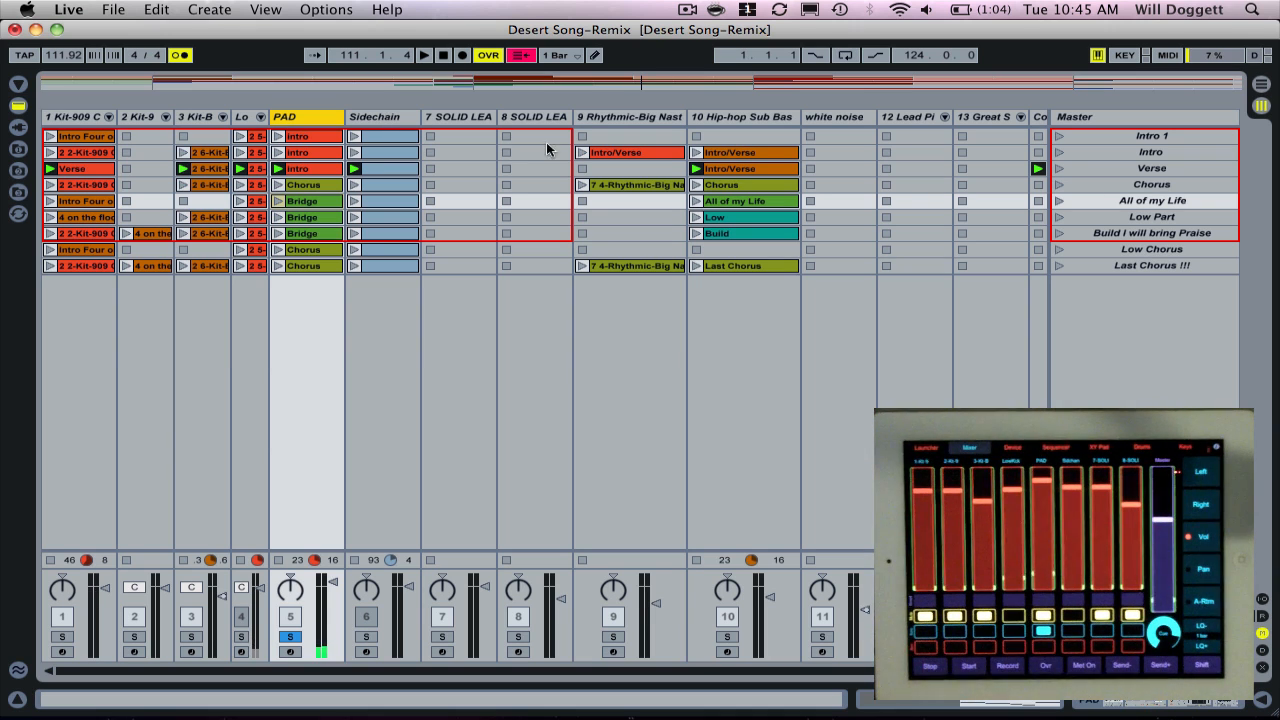
- Focus track 8 (SOLID LEAD) so its device macro knobs show on the iPad
{"action": "left_click", "coordinate": [534, 116]}
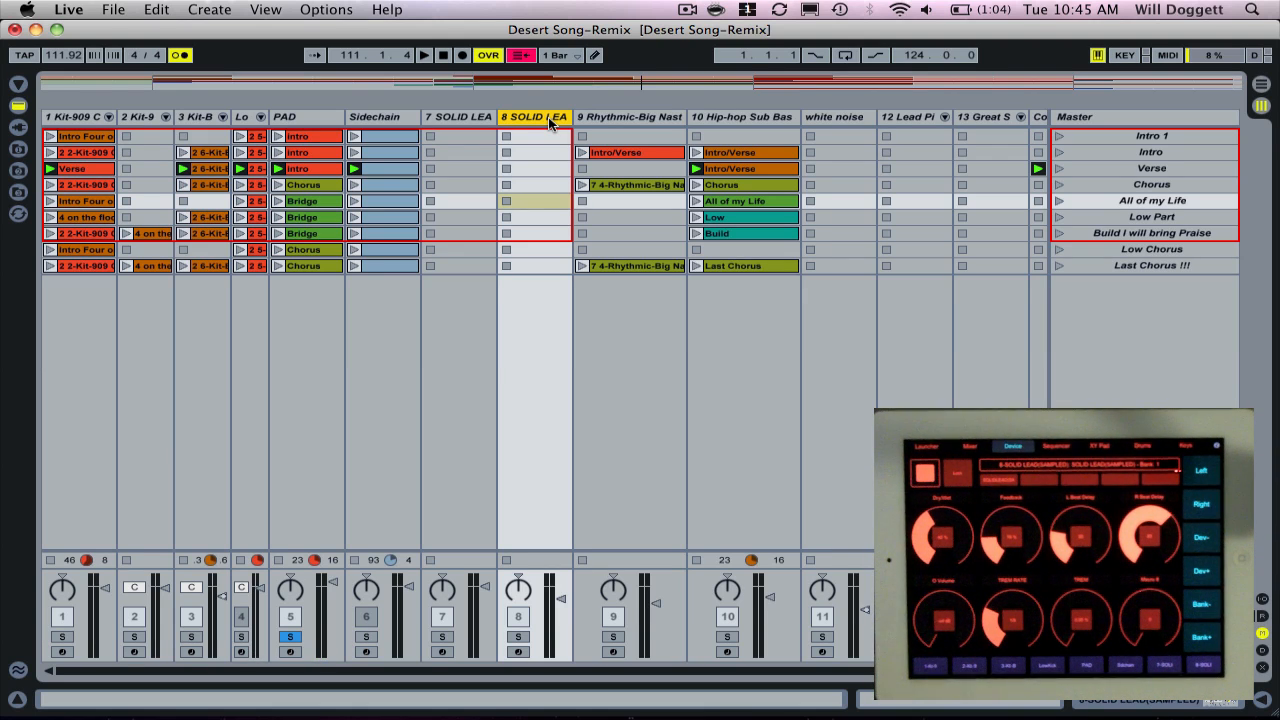
{"action": "left_click", "coordinate": [972, 444]}
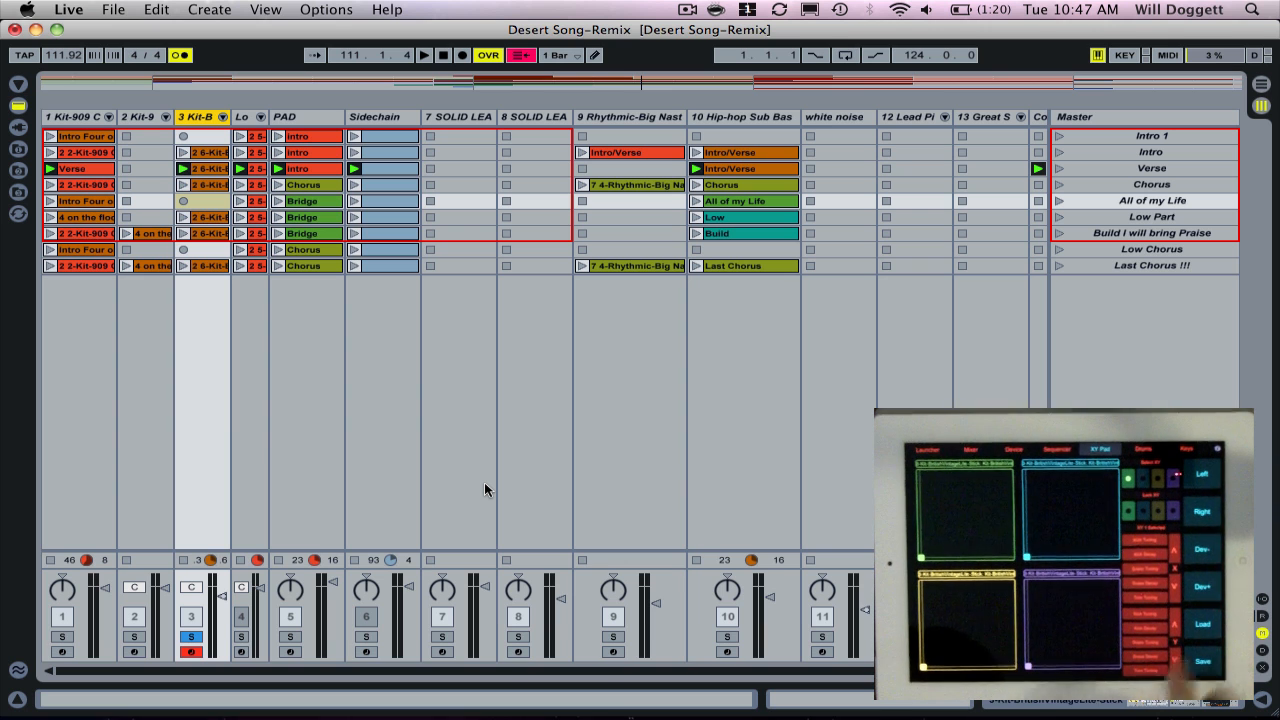
- Focus the sub bass, track 8, then the PAD track's 80's Pad Heaven and Reverb with Dry/Wet at 32 %
{"action": "left_click", "coordinate": [458, 116]}
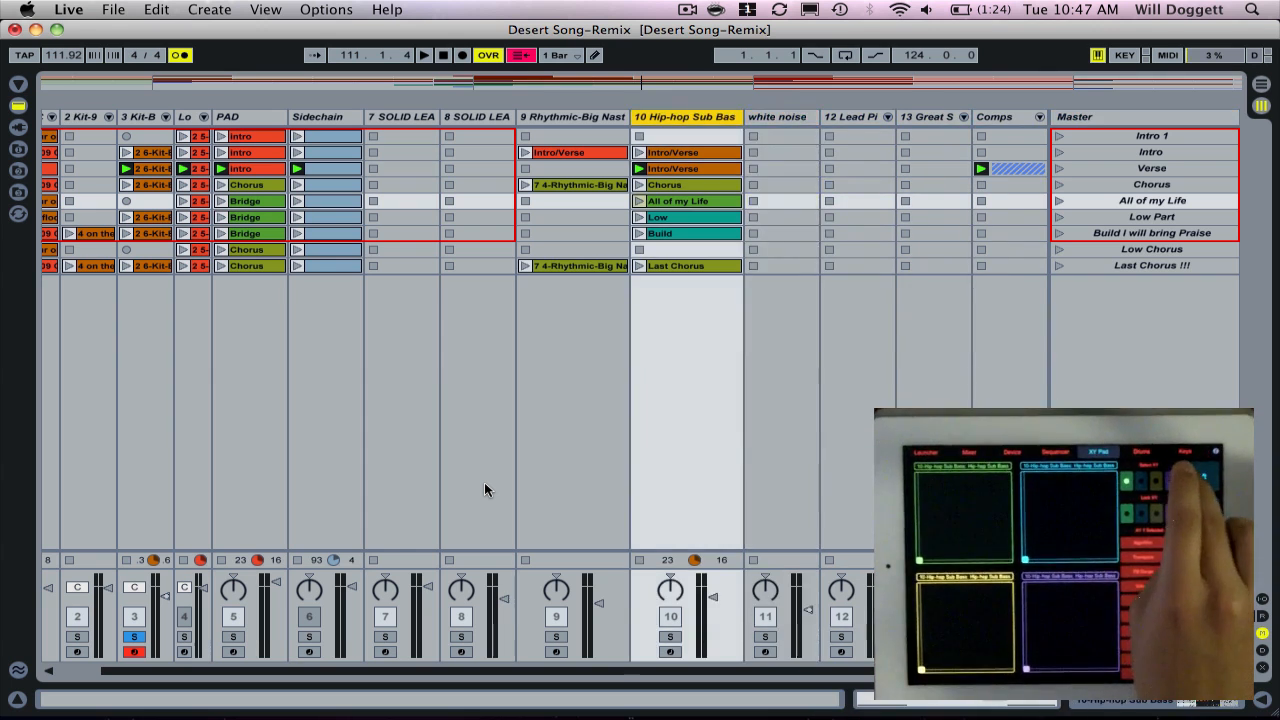
{"action": "left_click", "coordinate": [476, 116]}
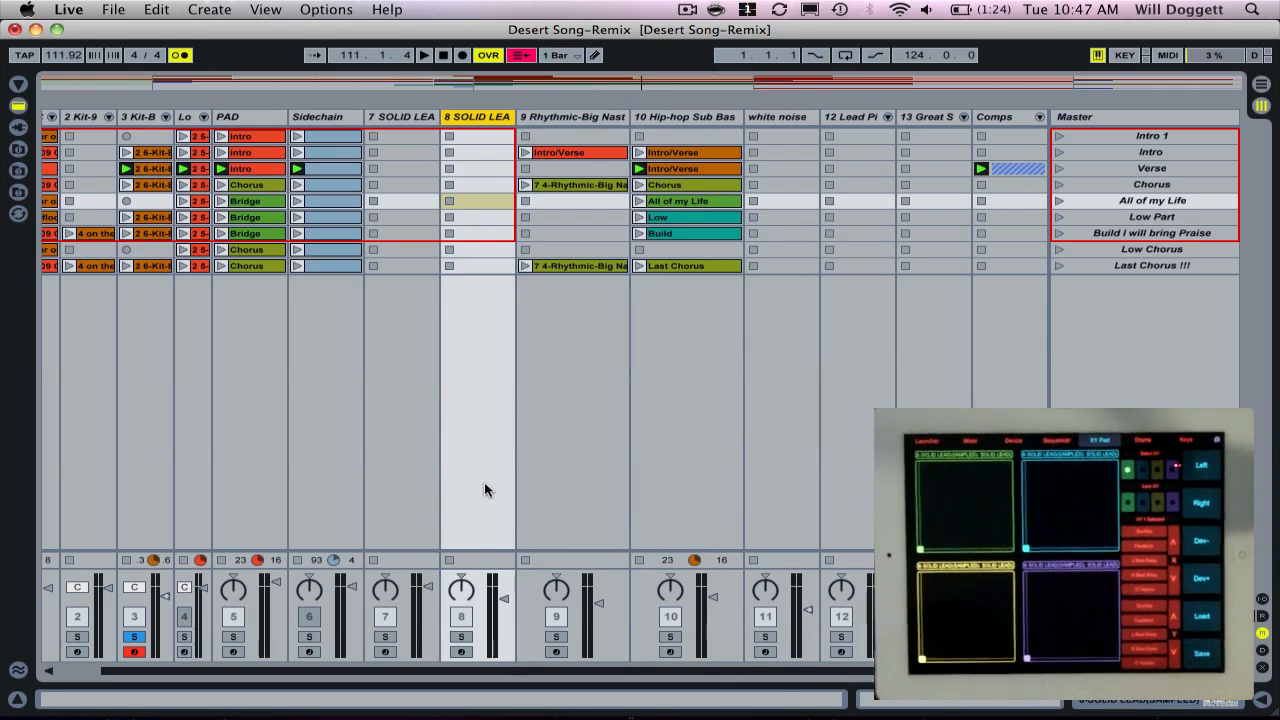
{"action": "left_click", "coordinate": [424, 56]}
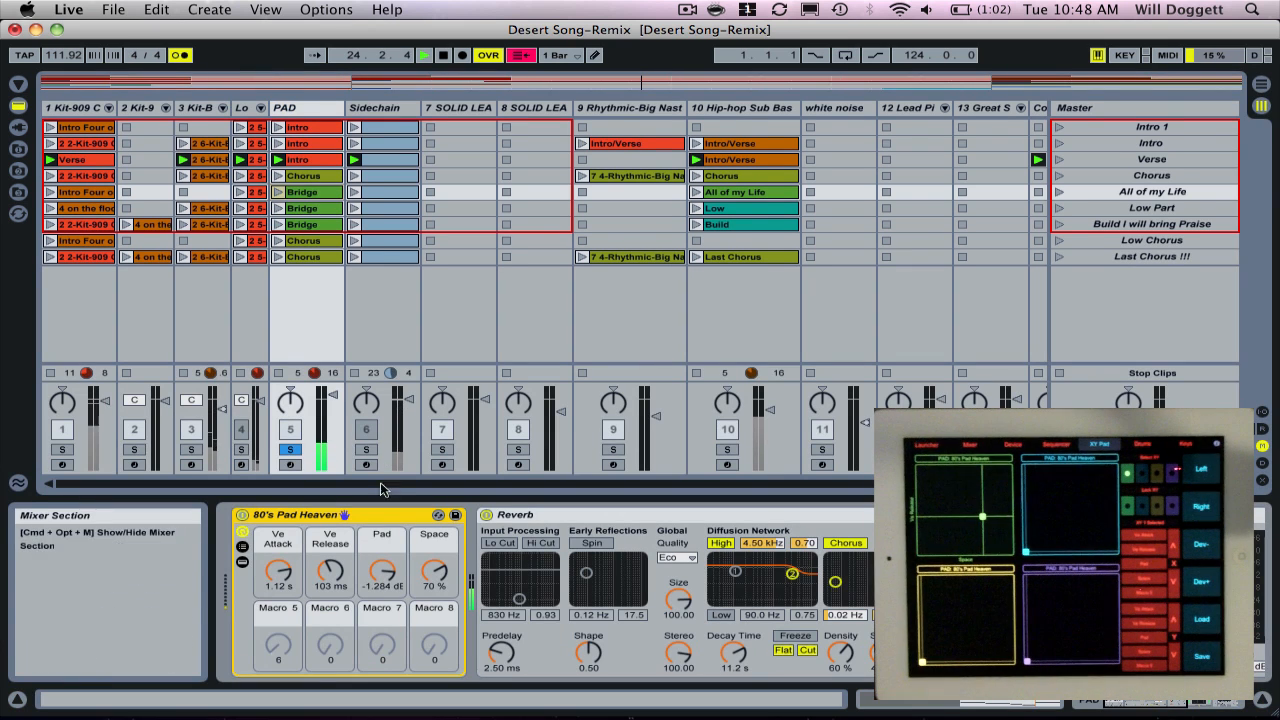
{"action": "left_click_drag", "start_coordinate": [434, 564], "coordinate": [434, 600]}
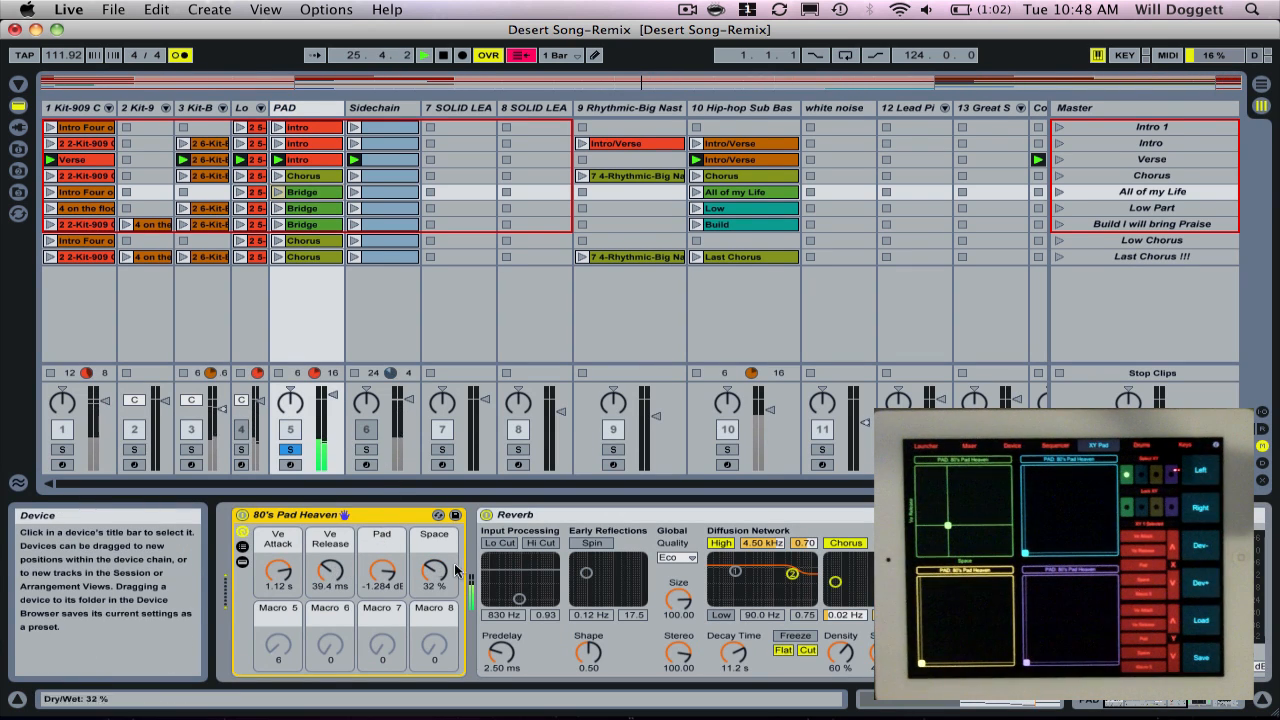